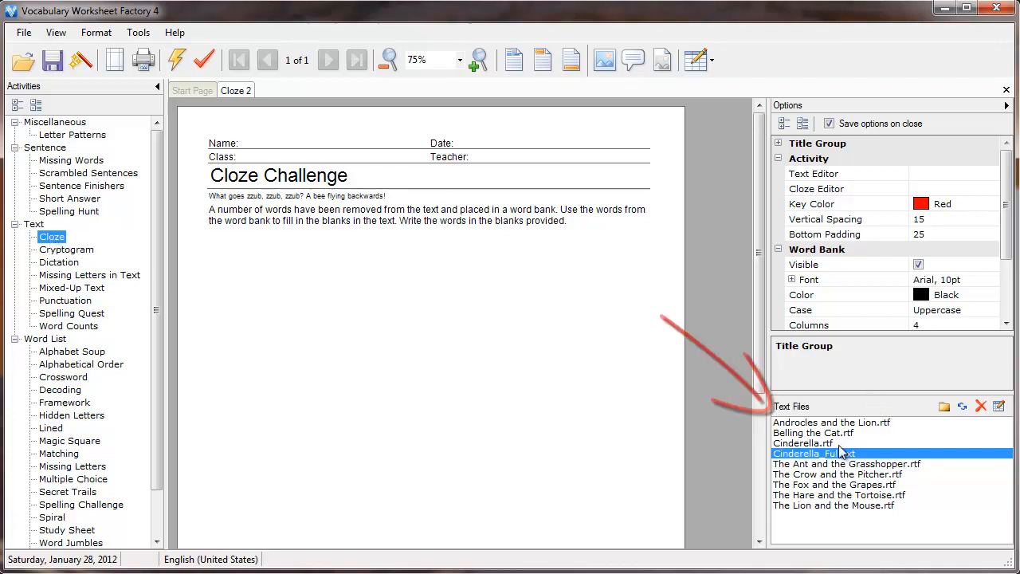
Load The Ant and the Grasshopper.rtf and select the Cloze Editor property.
{"action": "left_click", "coordinate": [846, 463]}
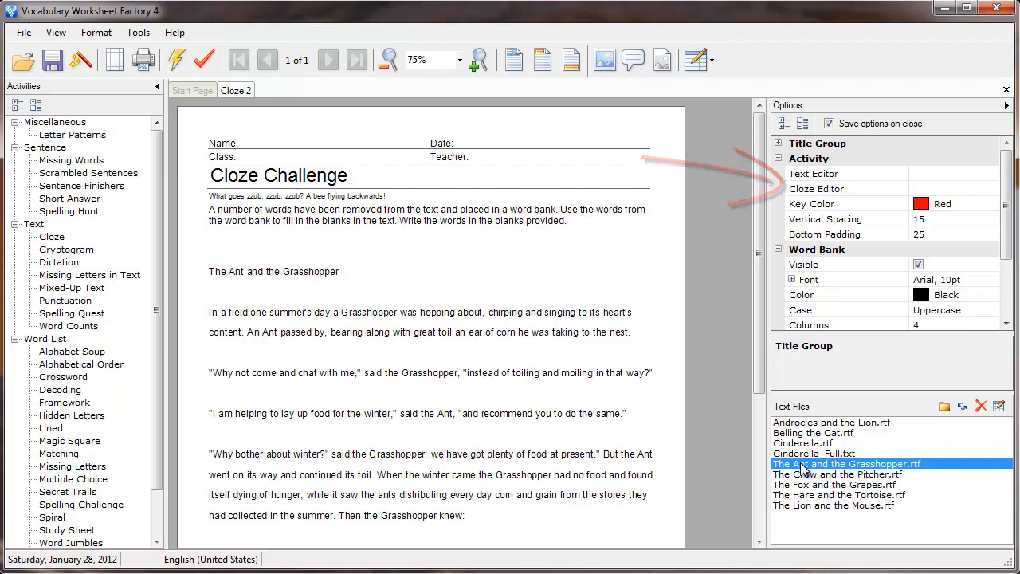
{"action": "left_click", "coordinate": [813, 189]}
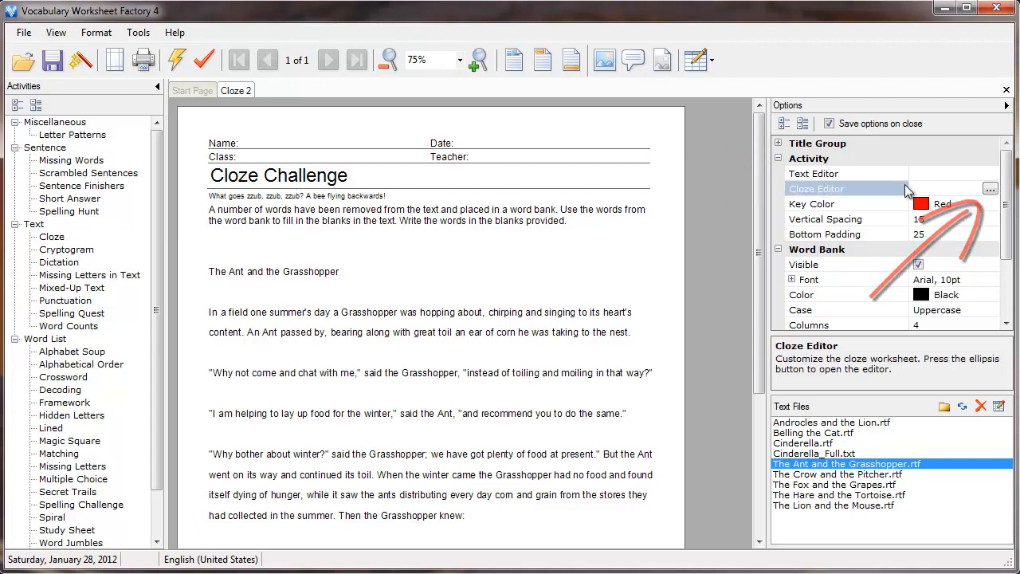
Reset previous removals in the Cloze Editor and blank out come, Ant and summer.
{"action": "left_click", "coordinate": [991, 188]}
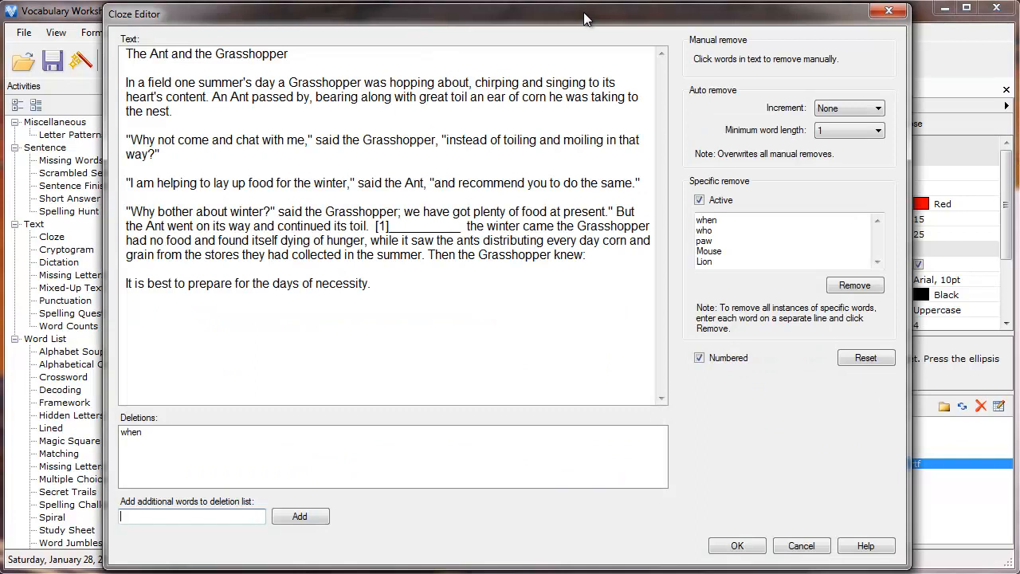
{"action": "left_click", "coordinate": [866, 357]}
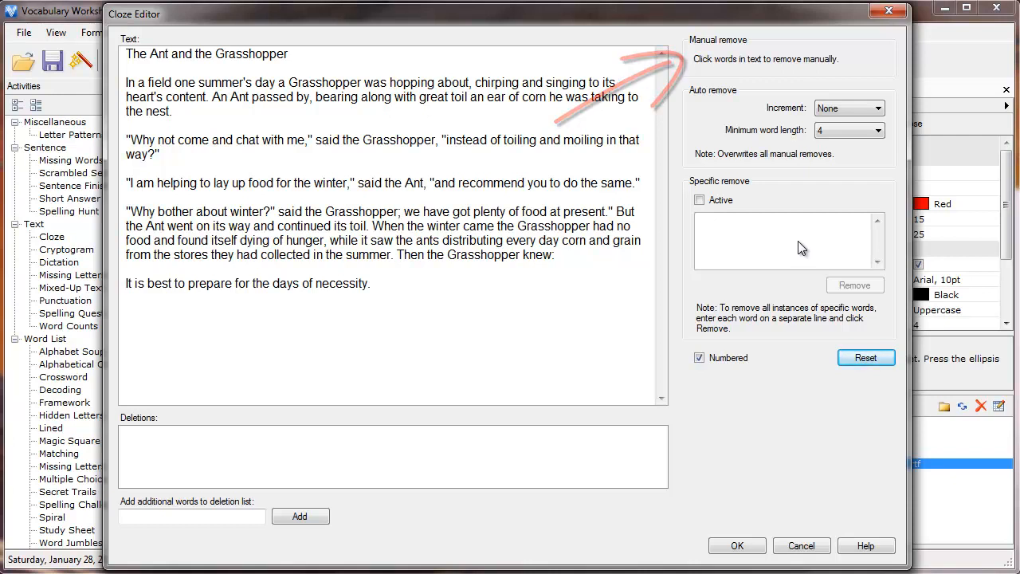
{"action": "mouse_move", "coordinate": [204, 139]}
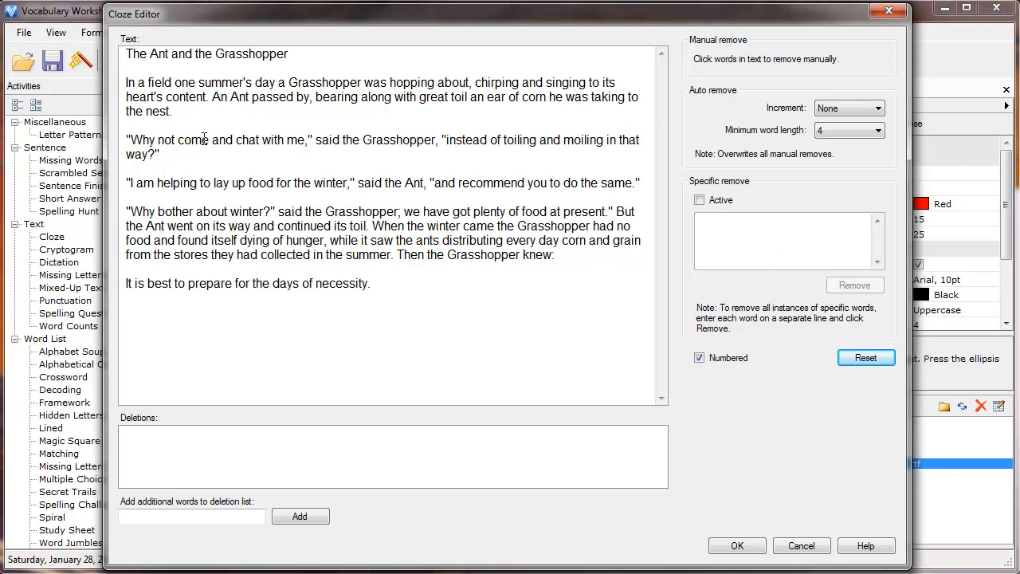
{"action": "left_click", "coordinate": [189, 139]}
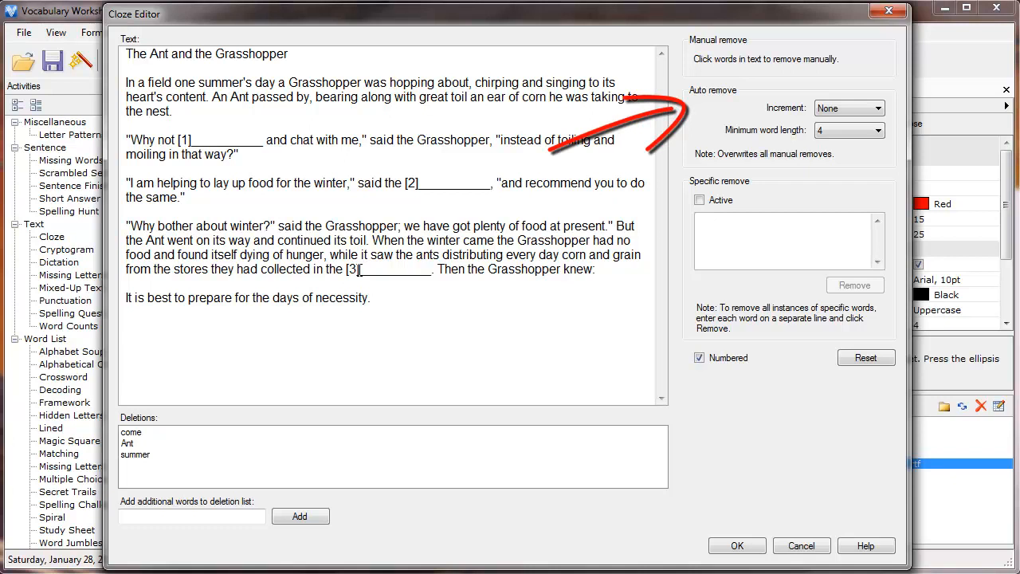
{"action": "mouse_move", "coordinate": [602, 279]}
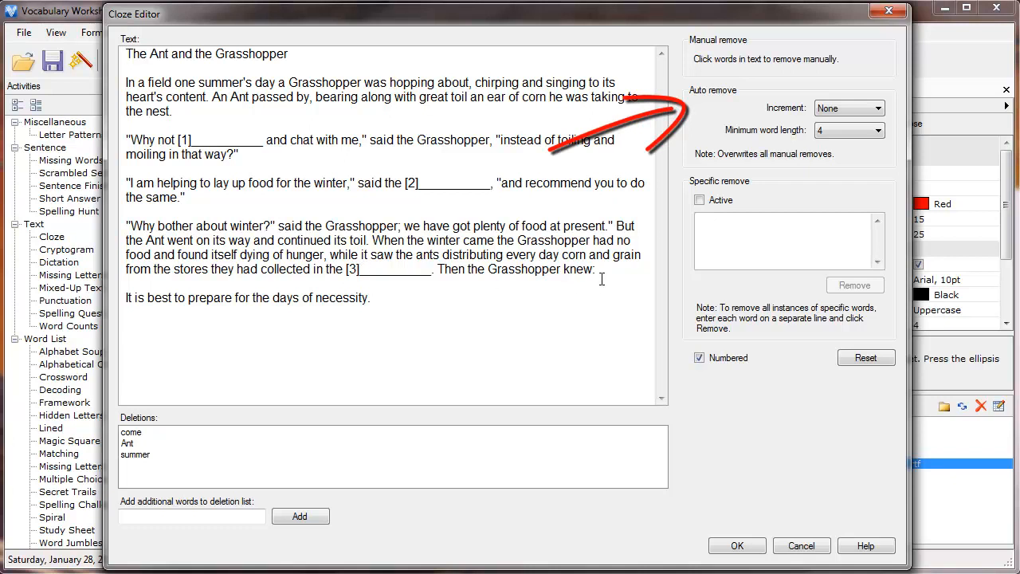
Try auto-removing every third word of at least four letters, then reset the story.
{"action": "left_click", "coordinate": [865, 357]}
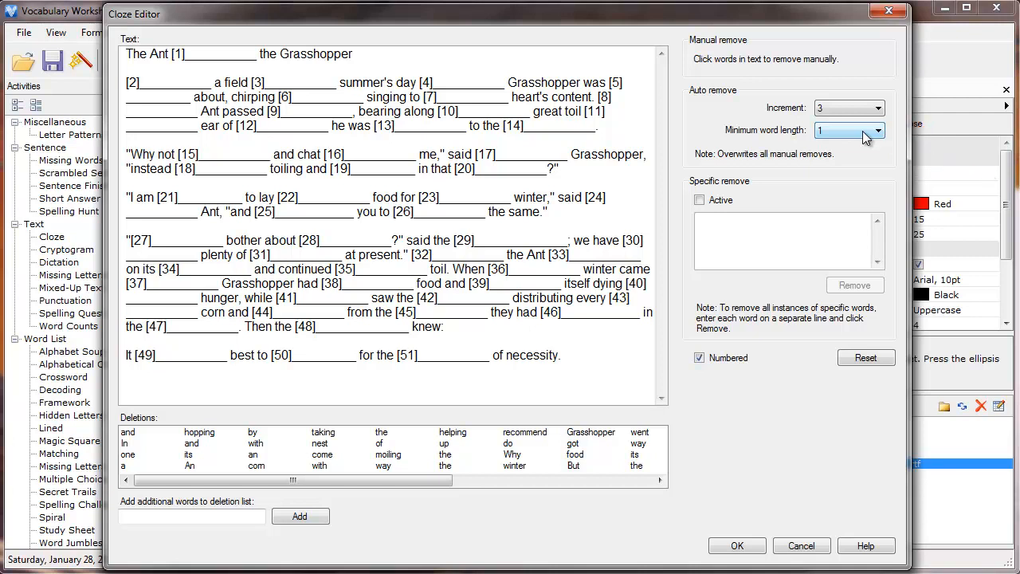
{"action": "left_click", "coordinate": [879, 130]}
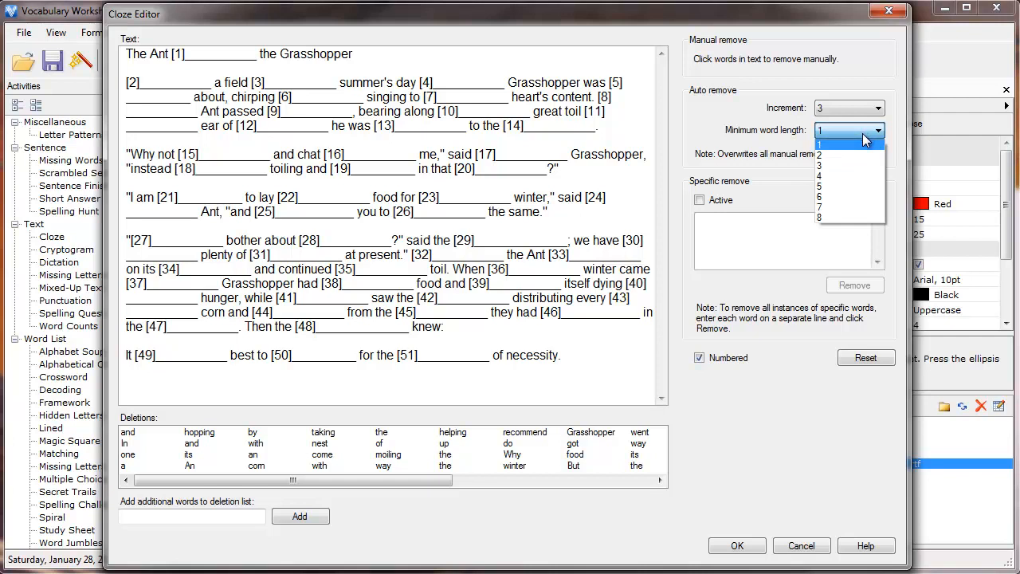
{"action": "left_click", "coordinate": [819, 176]}
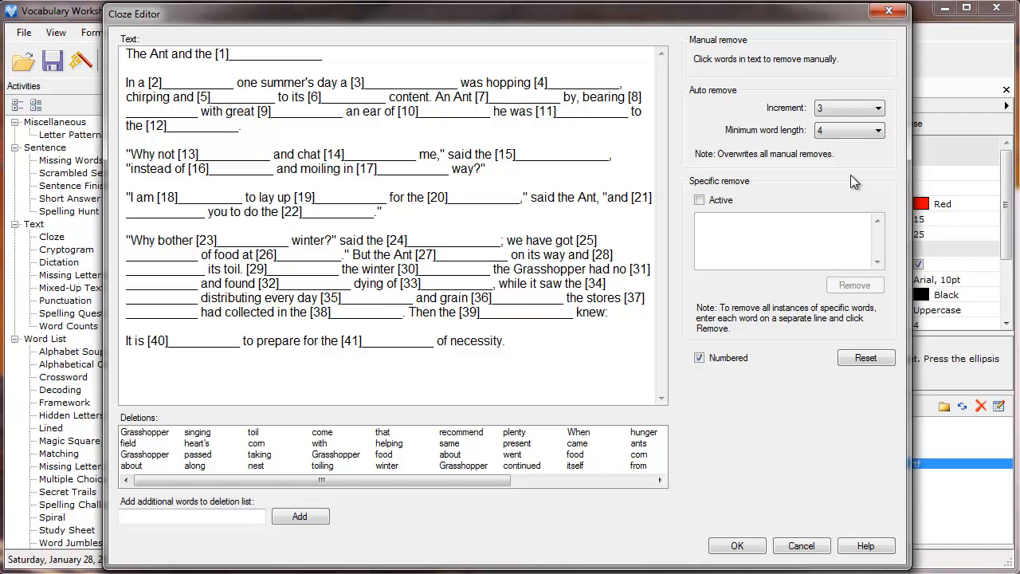
{"action": "left_click", "coordinate": [865, 358]}
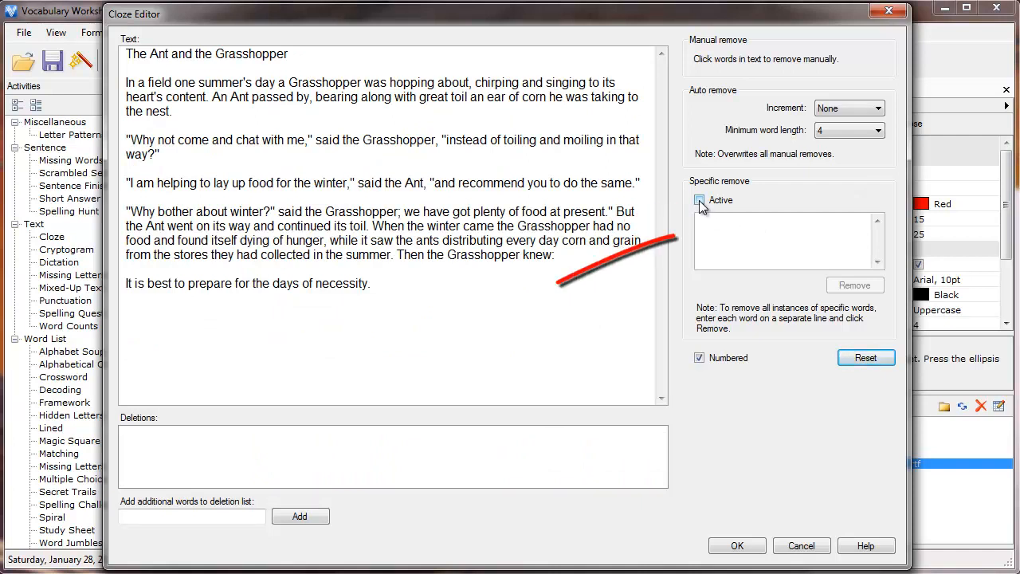
Enable Specific remove and blank every Ant, toil, toiling, food and Grasshopper.
{"action": "left_click", "coordinate": [699, 200]}
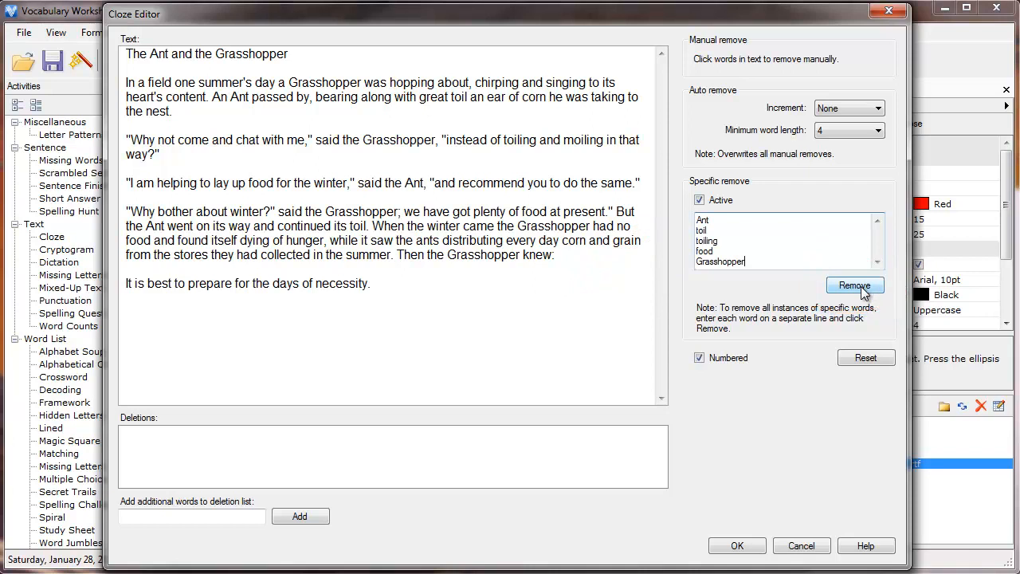
{"action": "left_click", "coordinate": [854, 286]}
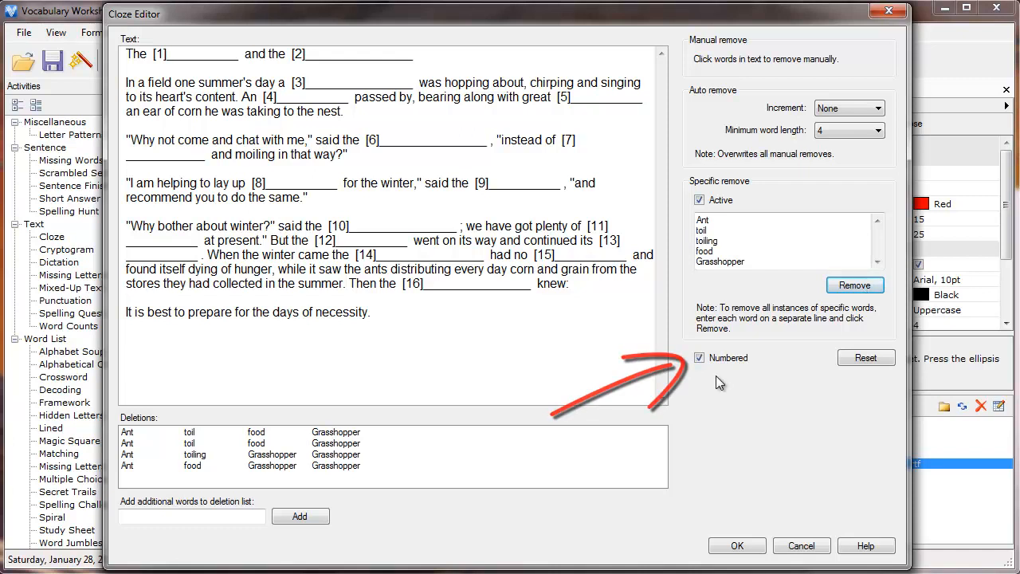
Turn off numbering and specific removal, then auto-remove every fifth word.
{"action": "left_click", "coordinate": [700, 358]}
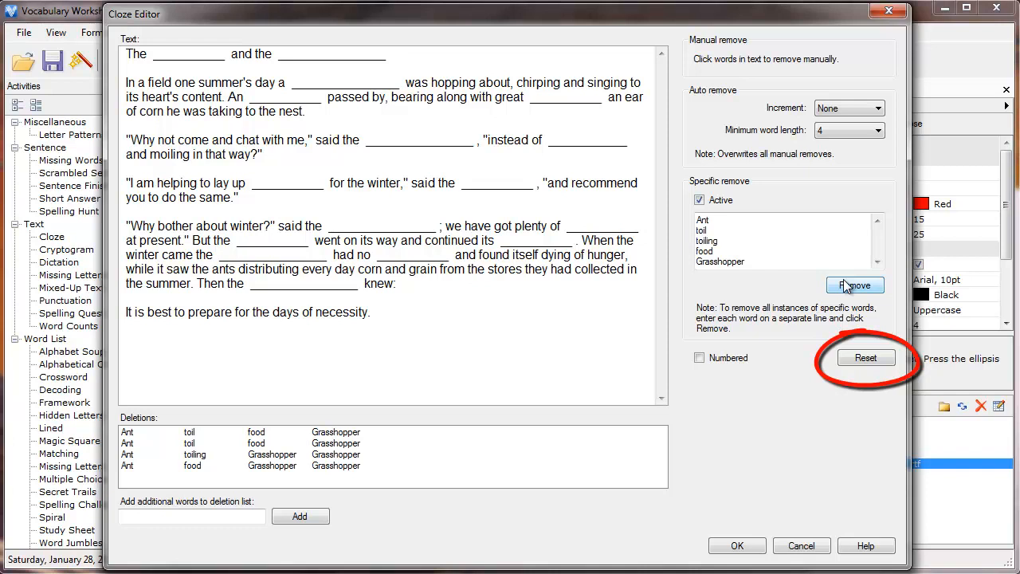
{"action": "left_click", "coordinate": [866, 358]}
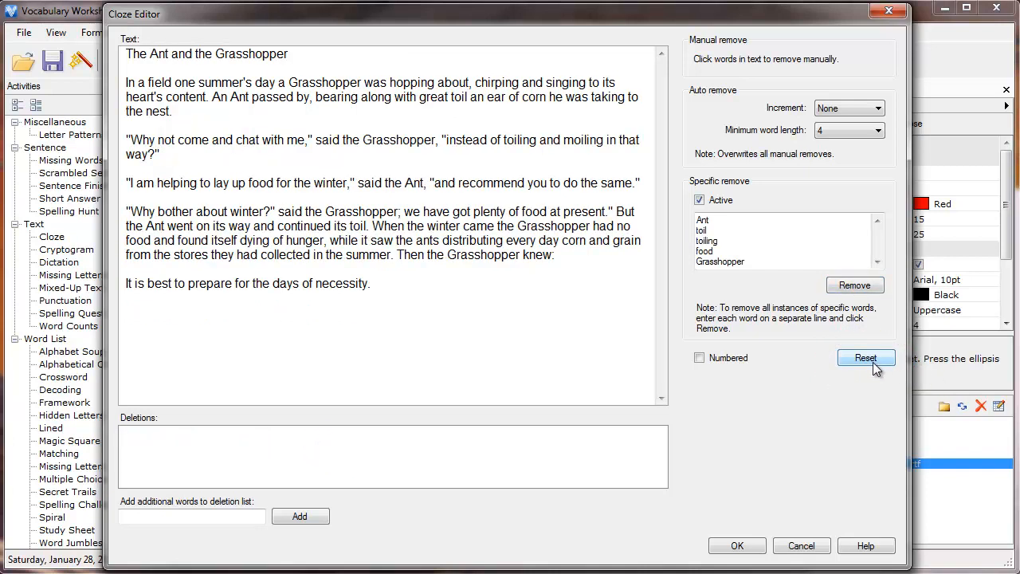
{"action": "left_click", "coordinate": [699, 199]}
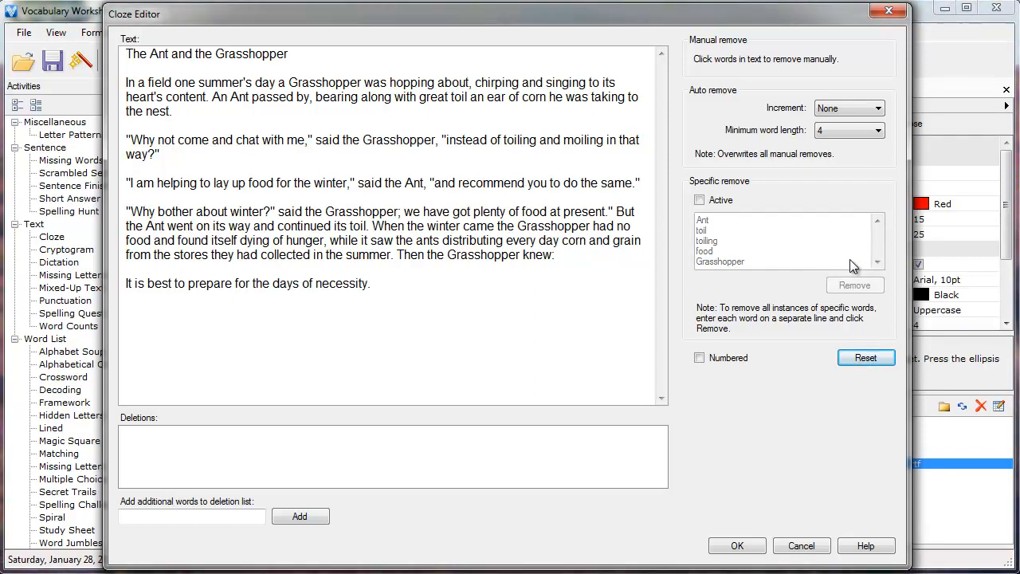
{"action": "left_click", "coordinate": [873, 108]}
{"action": "type", "text": "grapes"}
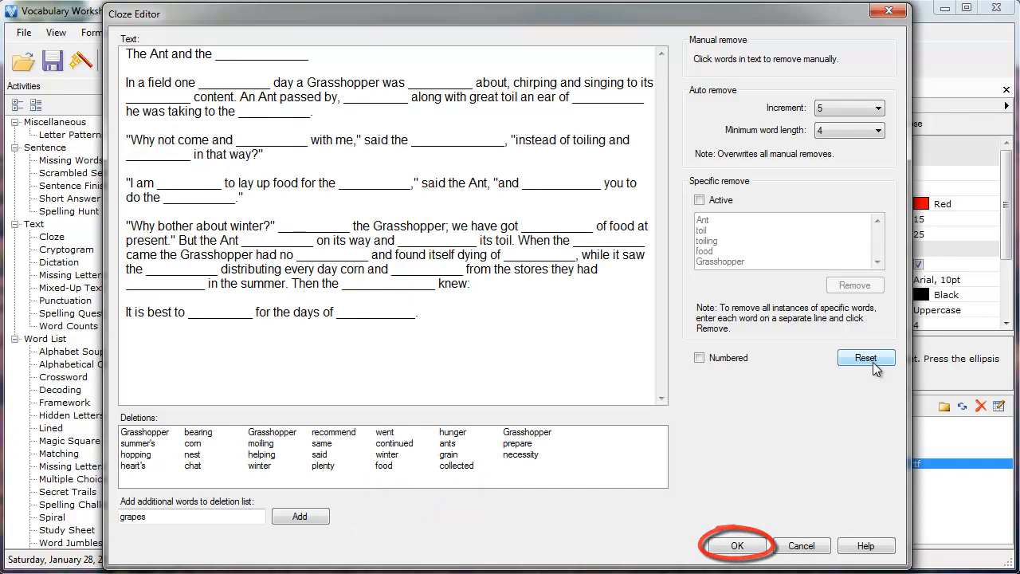
Confirm the Cloze Editor with OK and review the blanked story on the worksheet.
{"action": "left_click", "coordinate": [737, 546]}
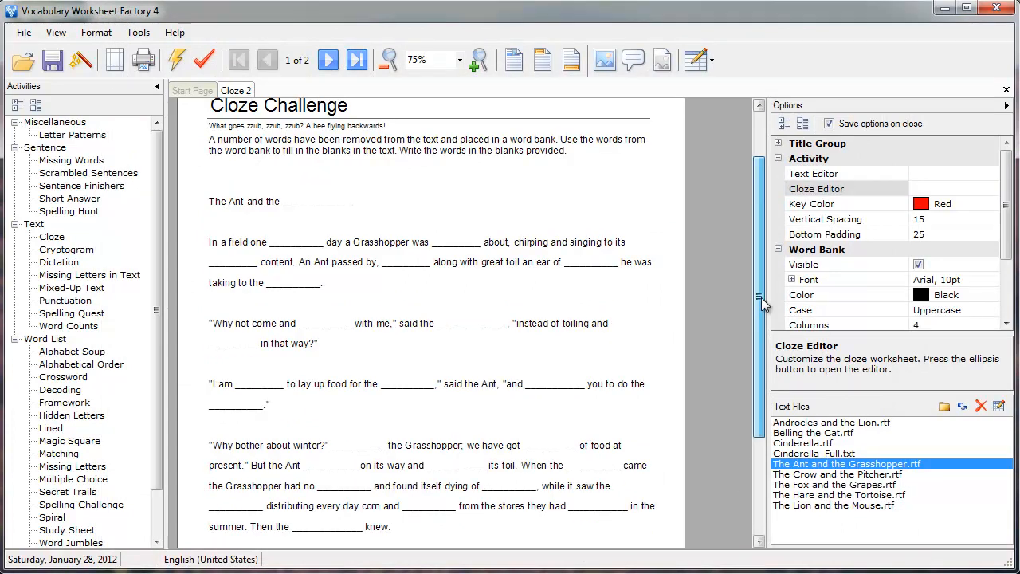
{"action": "scroll", "scroll_direction": "down", "scroll_amount": 3}
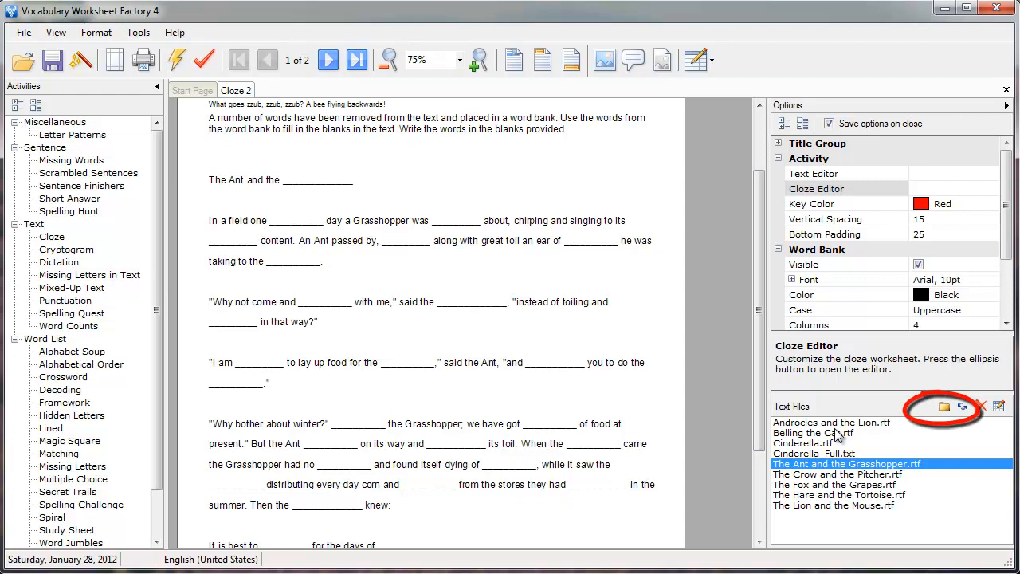
{"action": "mouse_move", "coordinate": [913, 453]}
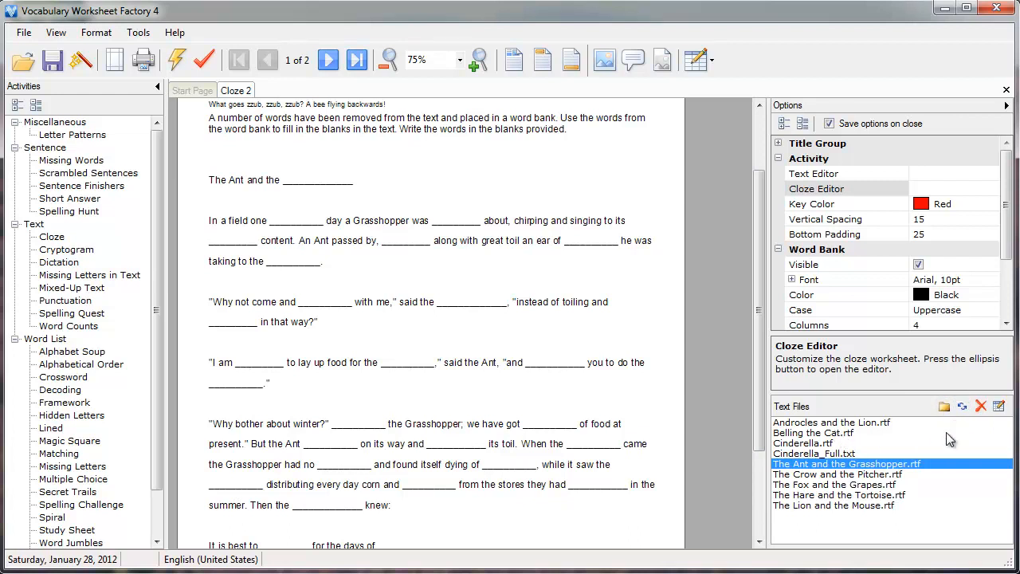
{"action": "mouse_move", "coordinate": [599, 292]}
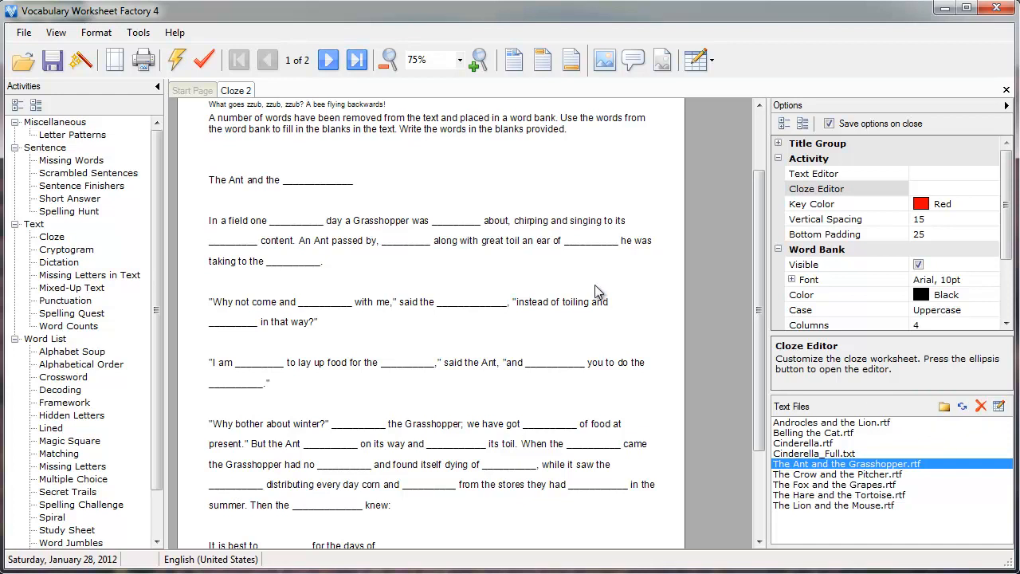
Show the Help Contents at the welcome page.
{"action": "left_click", "coordinate": [175, 32]}
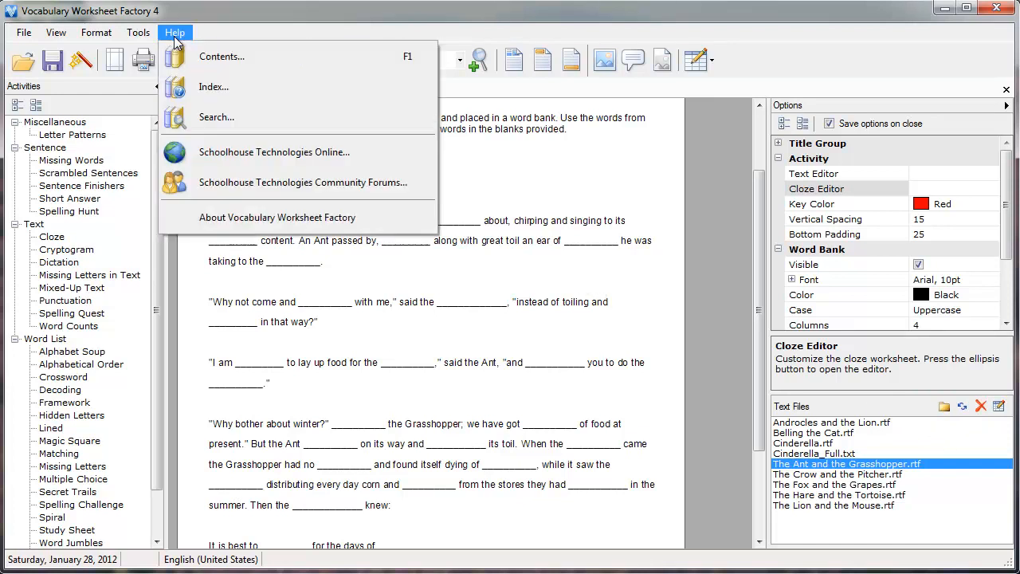
{"action": "left_click", "coordinate": [221, 56]}
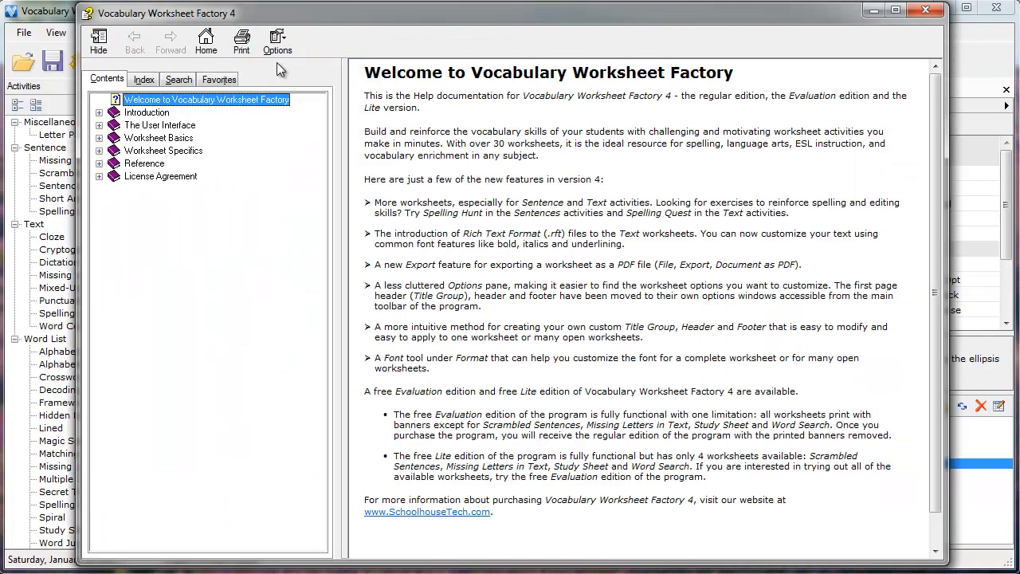